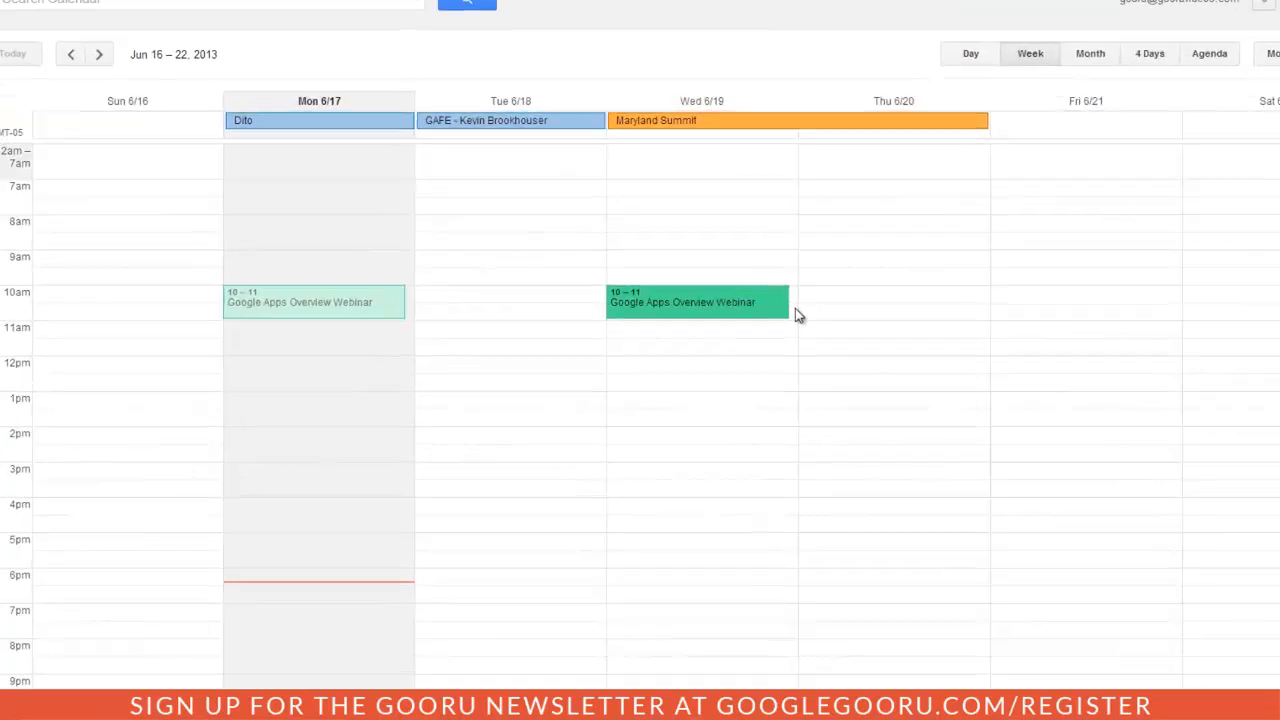
Open the June 19 Google Apps Overview Webinar event for editing and view its full details
left_click(696, 300)
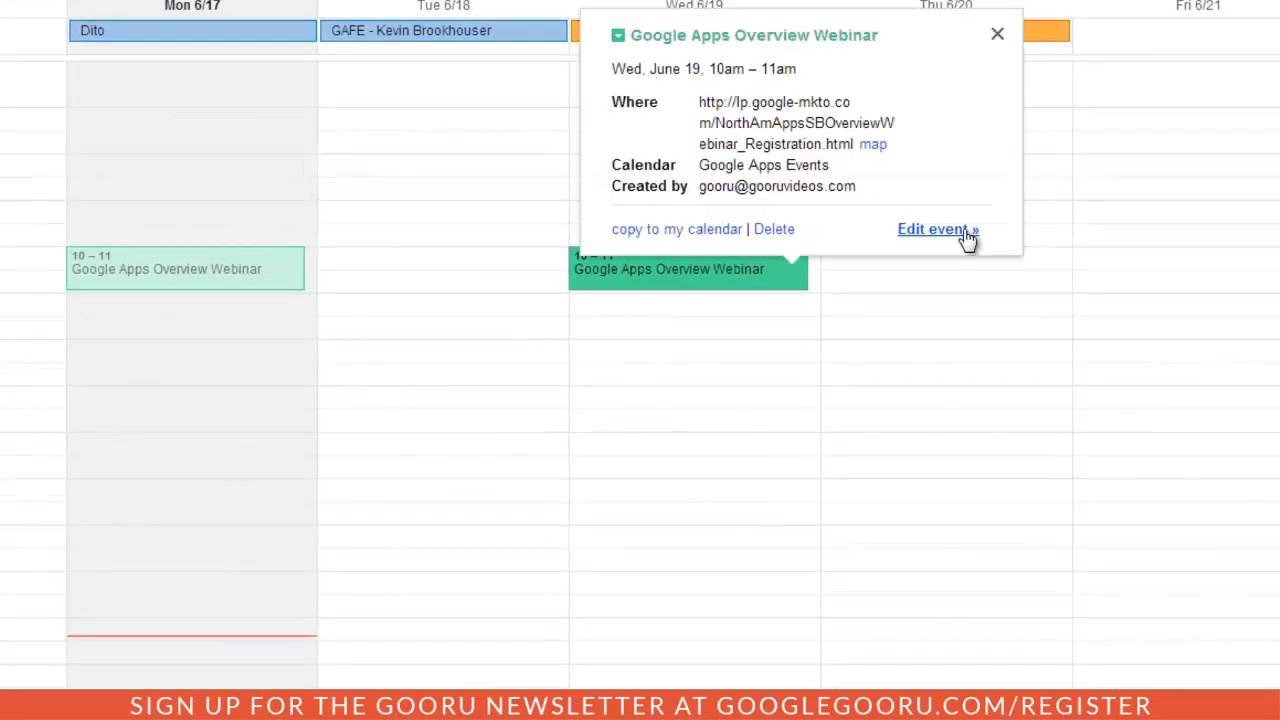
left_click(932, 228)
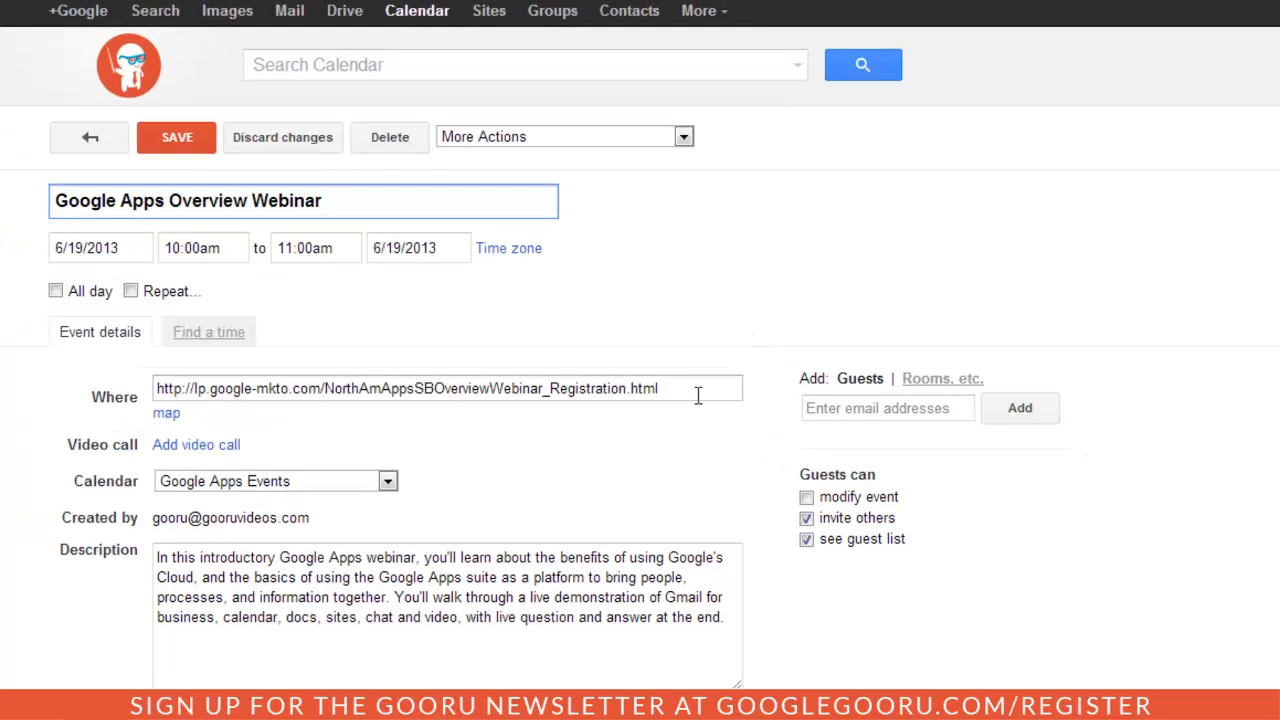
left_click(324, 200)
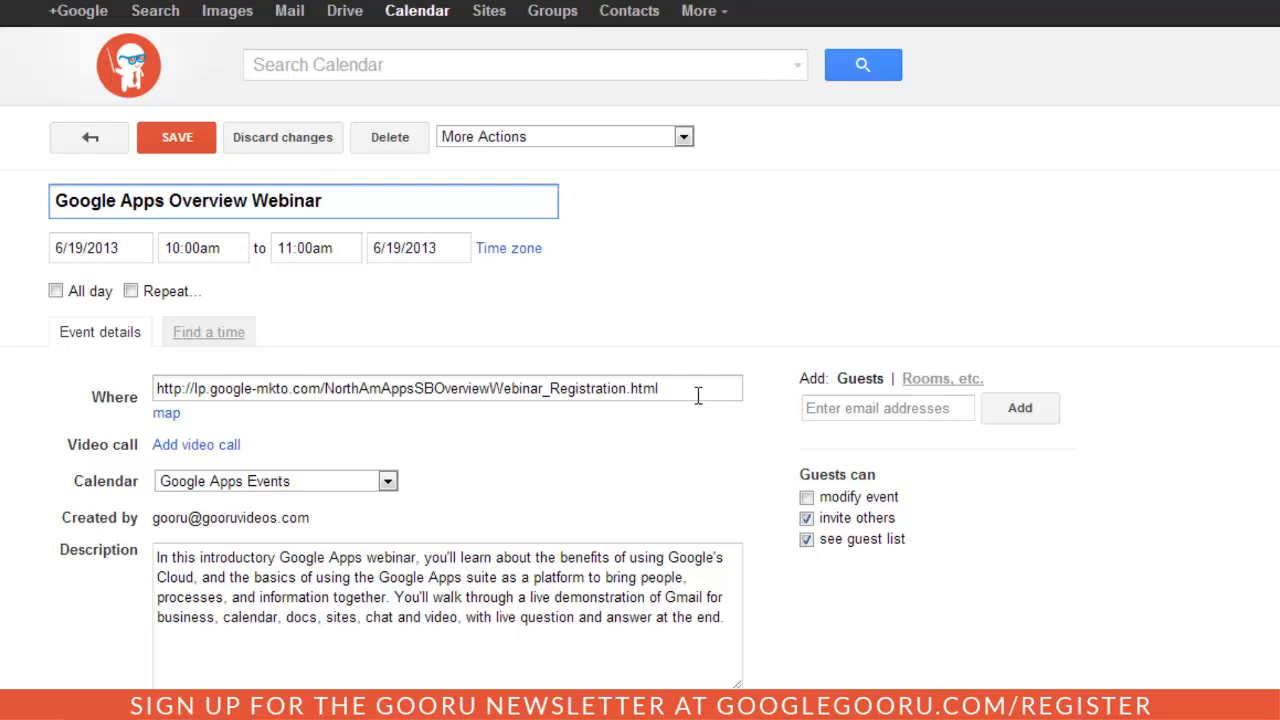
left_click(322, 200)
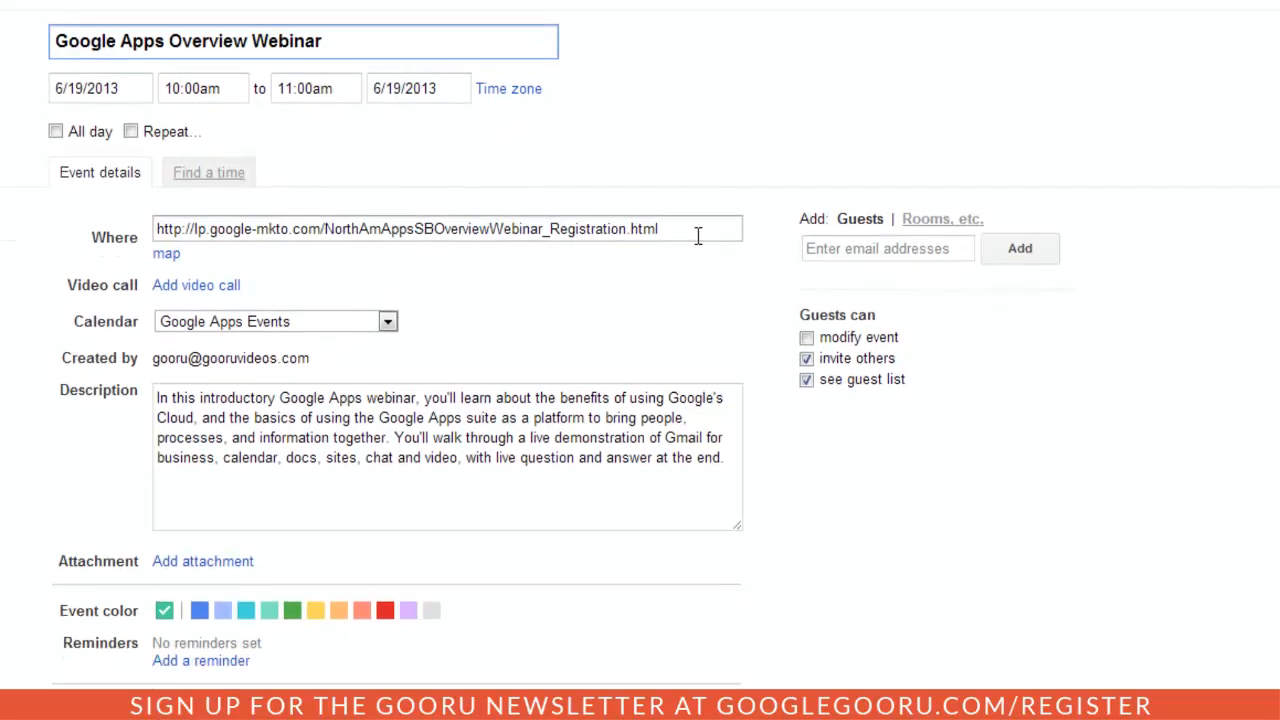
scroll("down", 3)
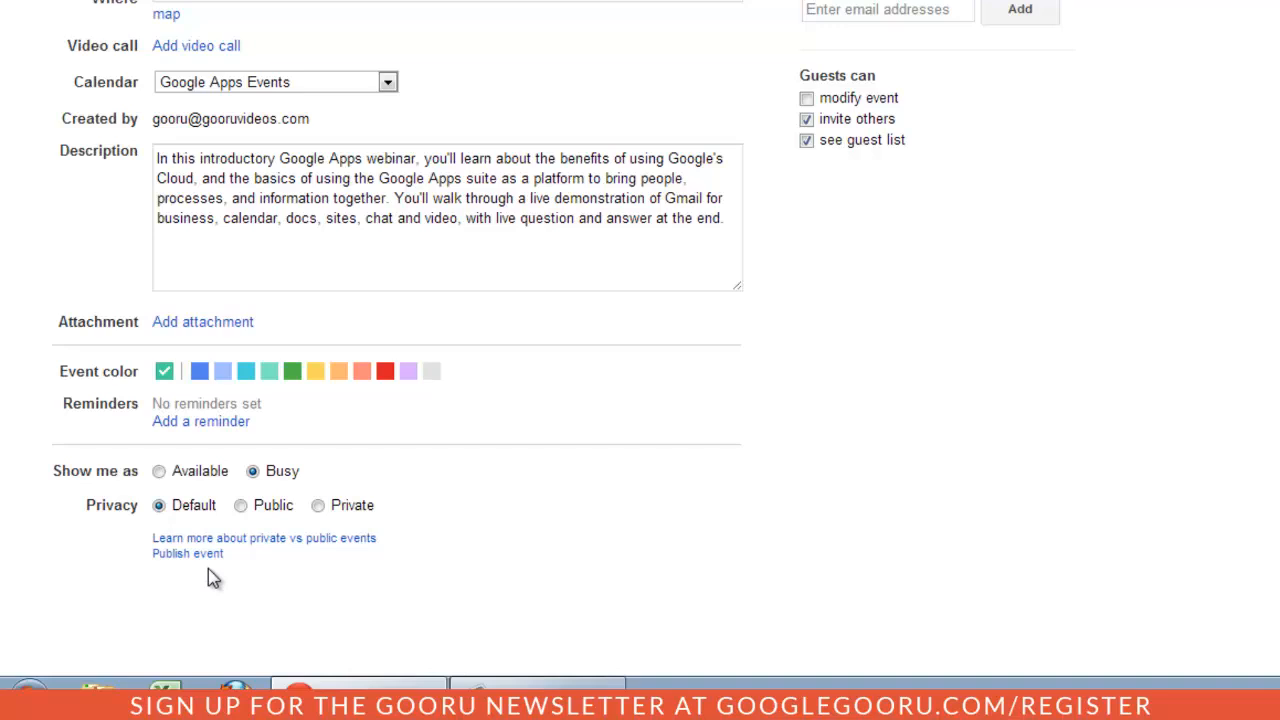
Generate the webinar's Publish event HTML code, copy it, and dismiss the code window
left_click(188, 552)
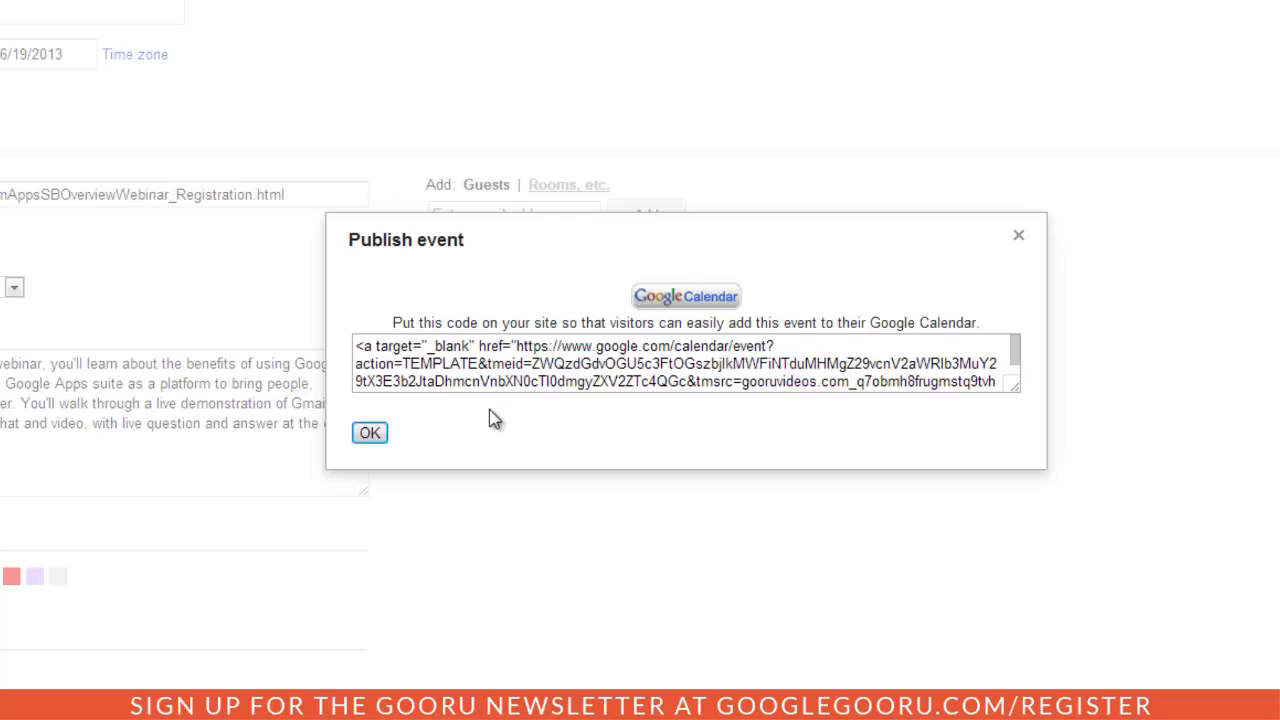
mouse_move(668, 324)
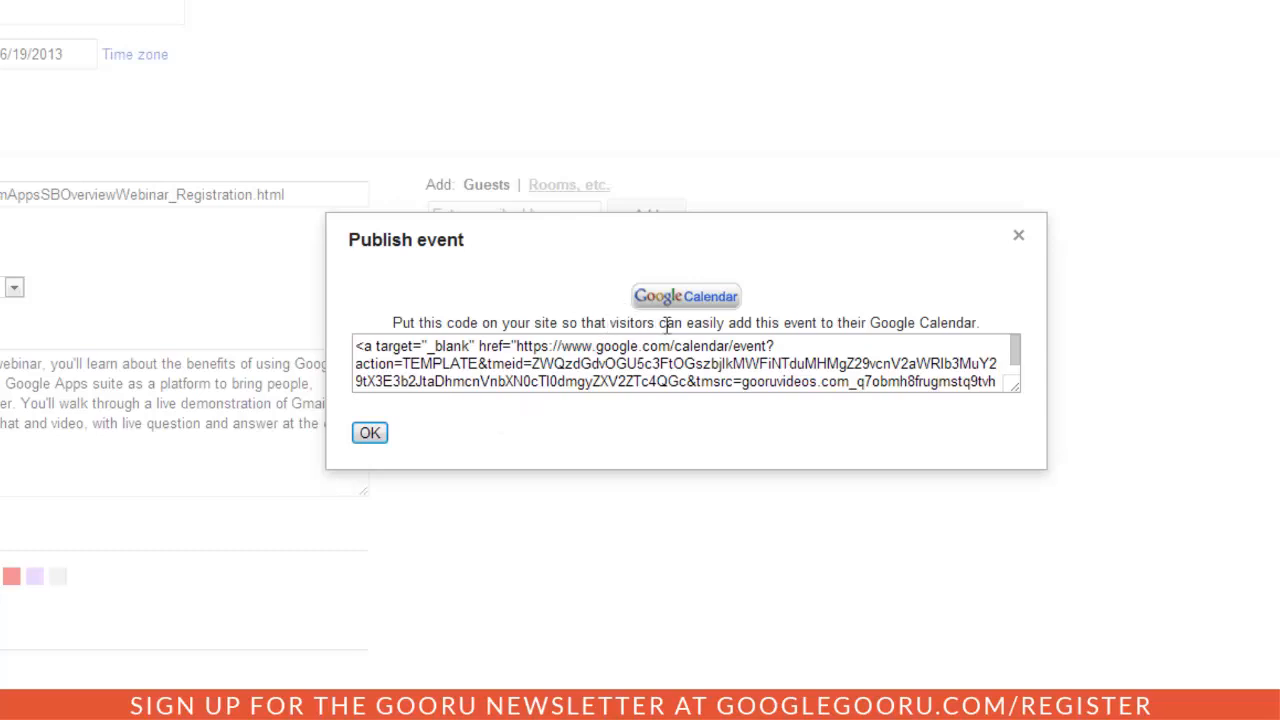
mouse_move(736, 270)
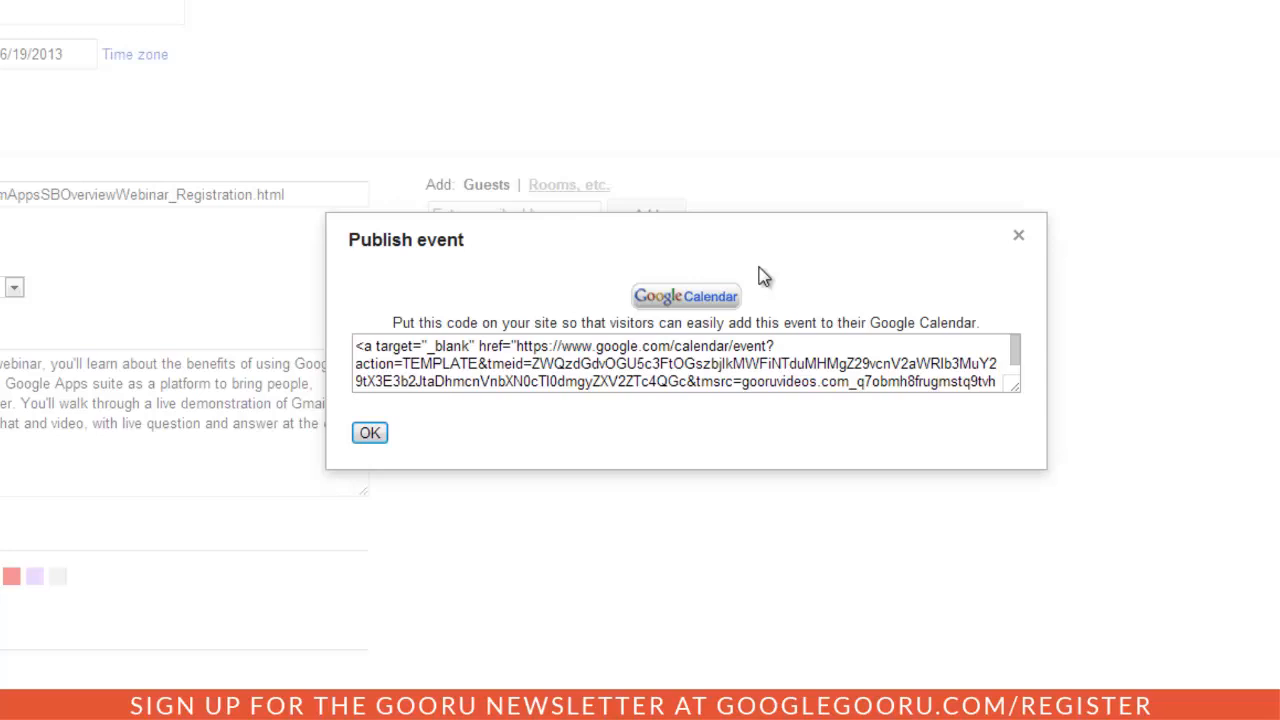
mouse_move(784, 292)
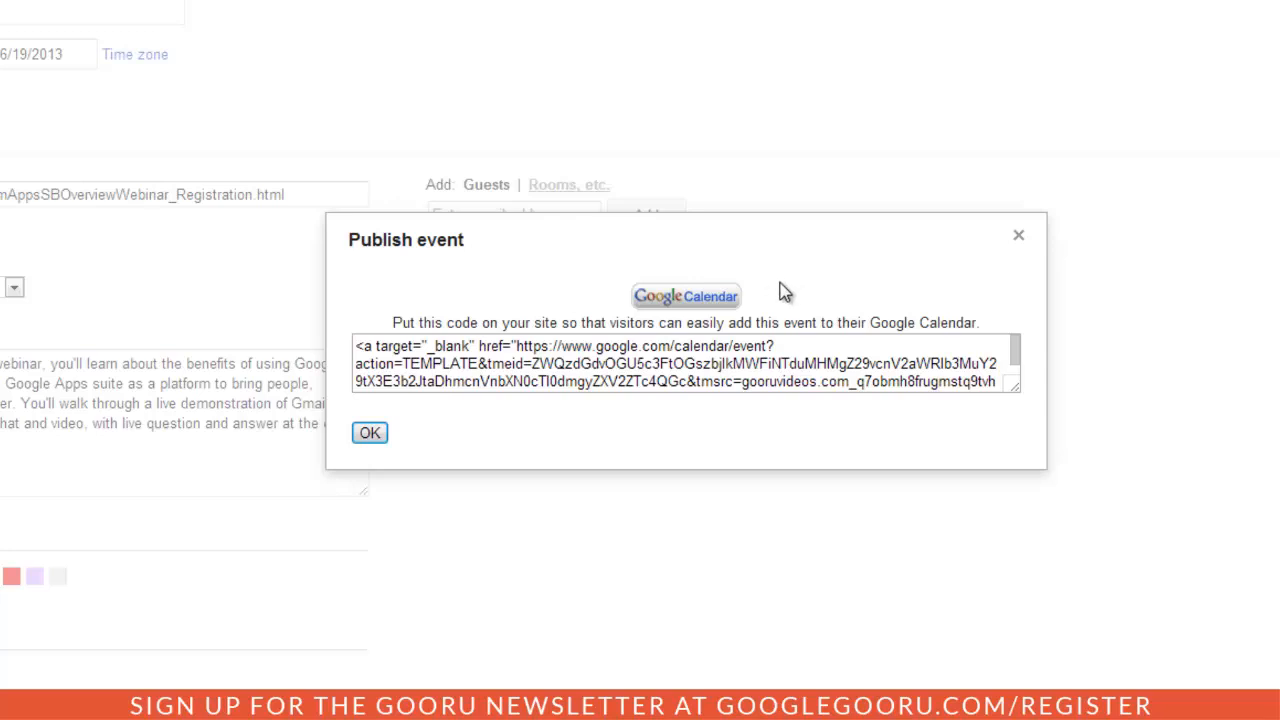
mouse_move(764, 304)
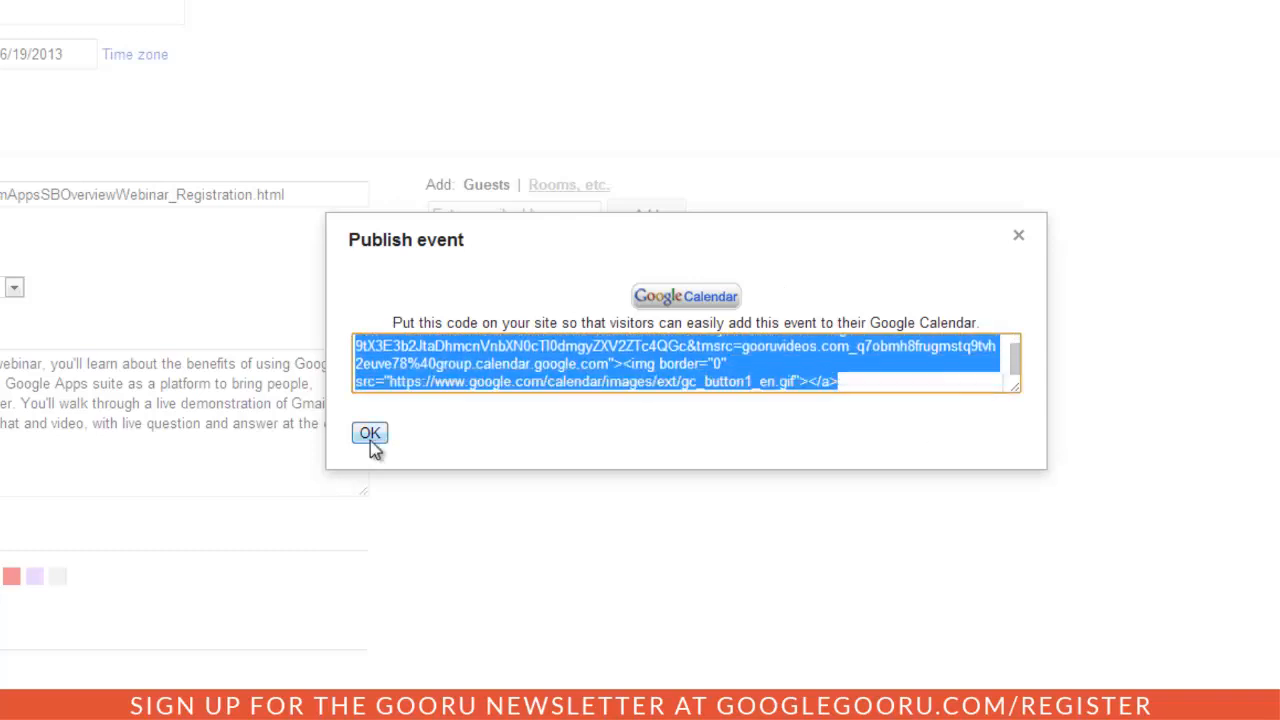
left_click(368, 432)
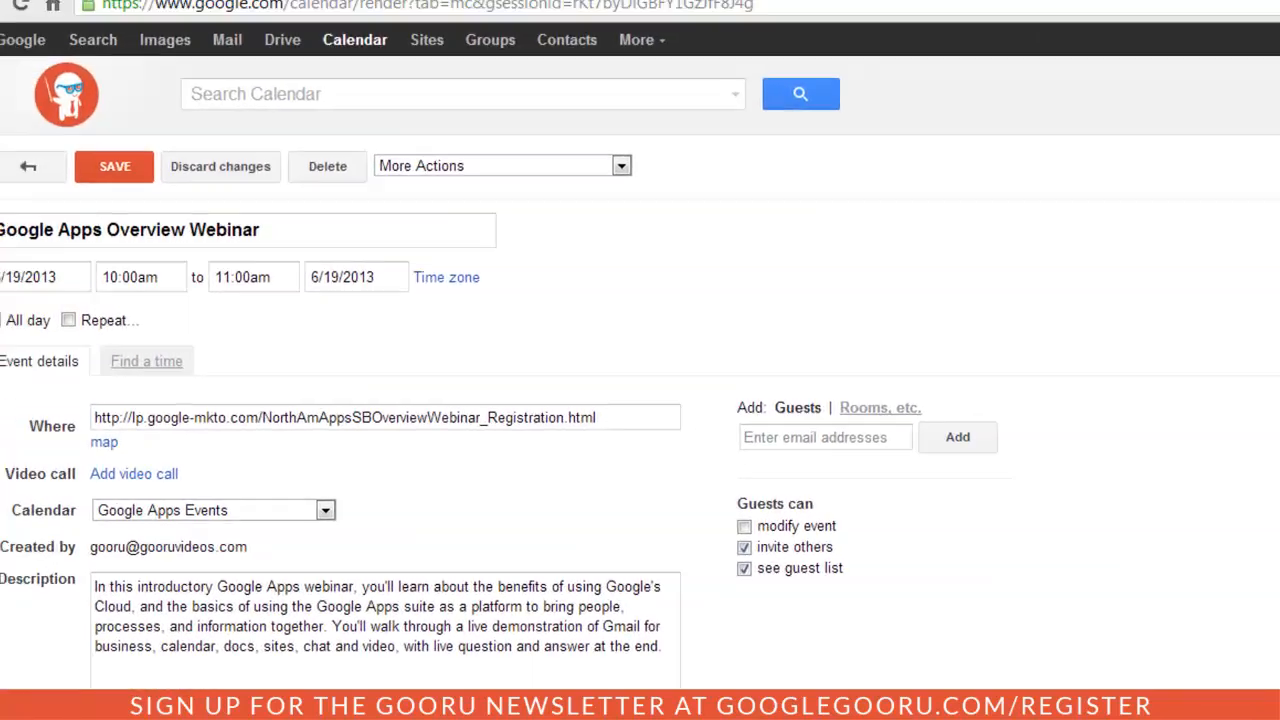
Switch to the Intranet Events page in Google Sites and put it in edit mode
left_click(388, 8)
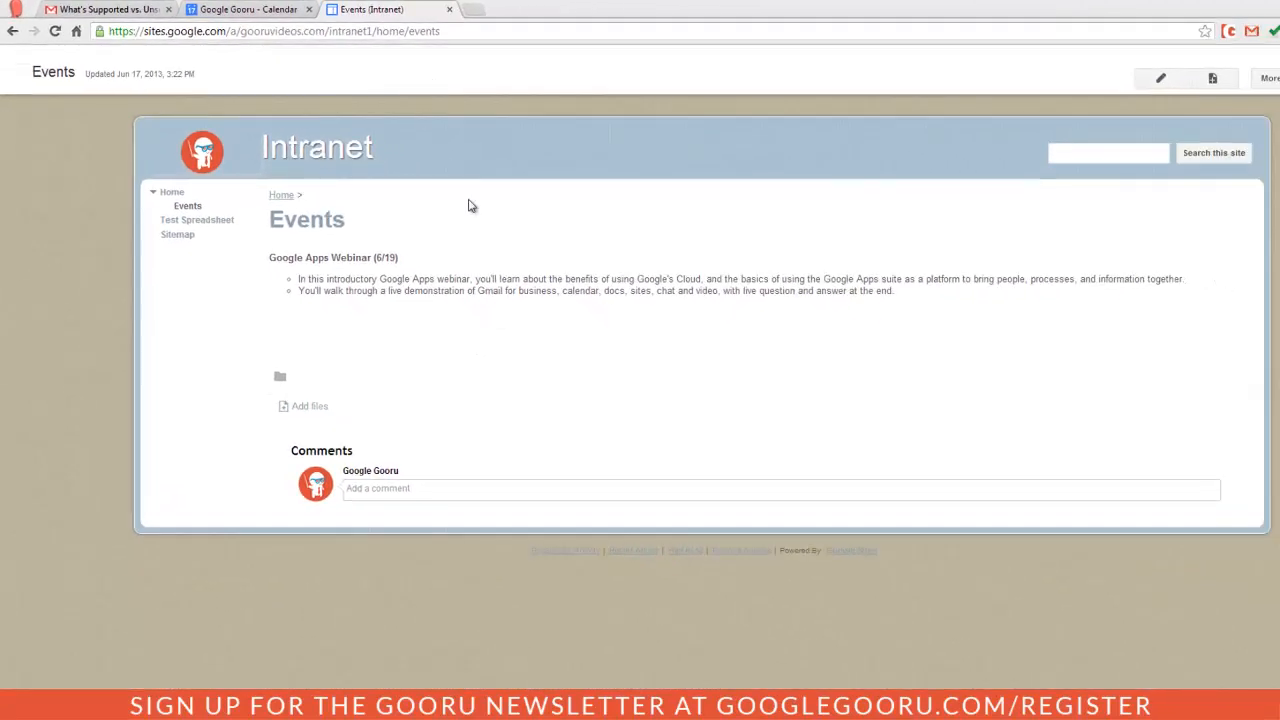
mouse_move(284, 272)
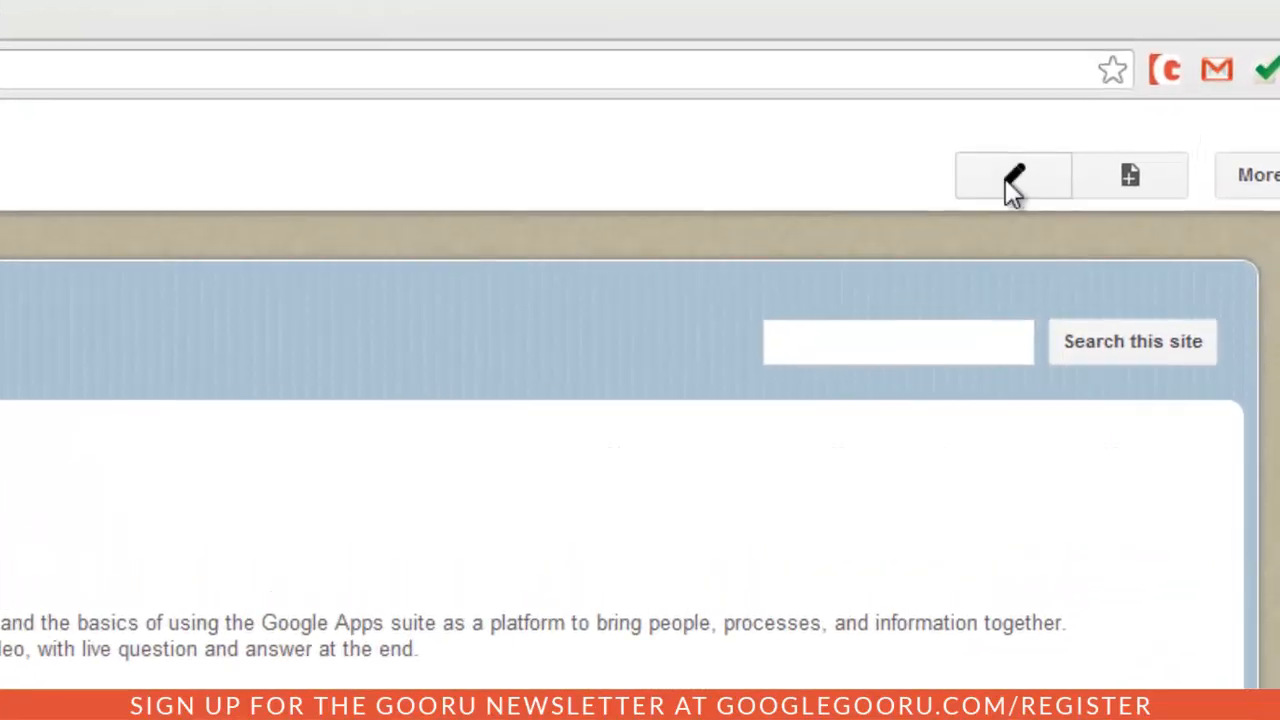
left_click(1012, 176)
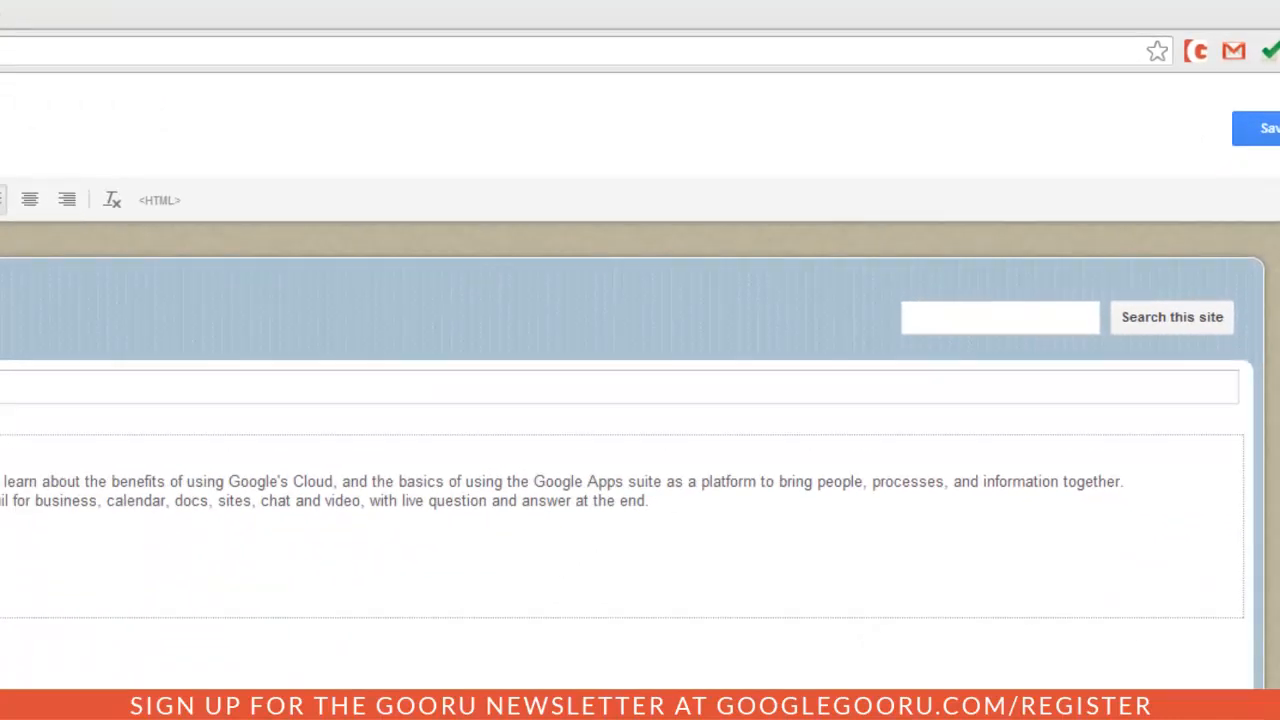
mouse_move(160, 200)
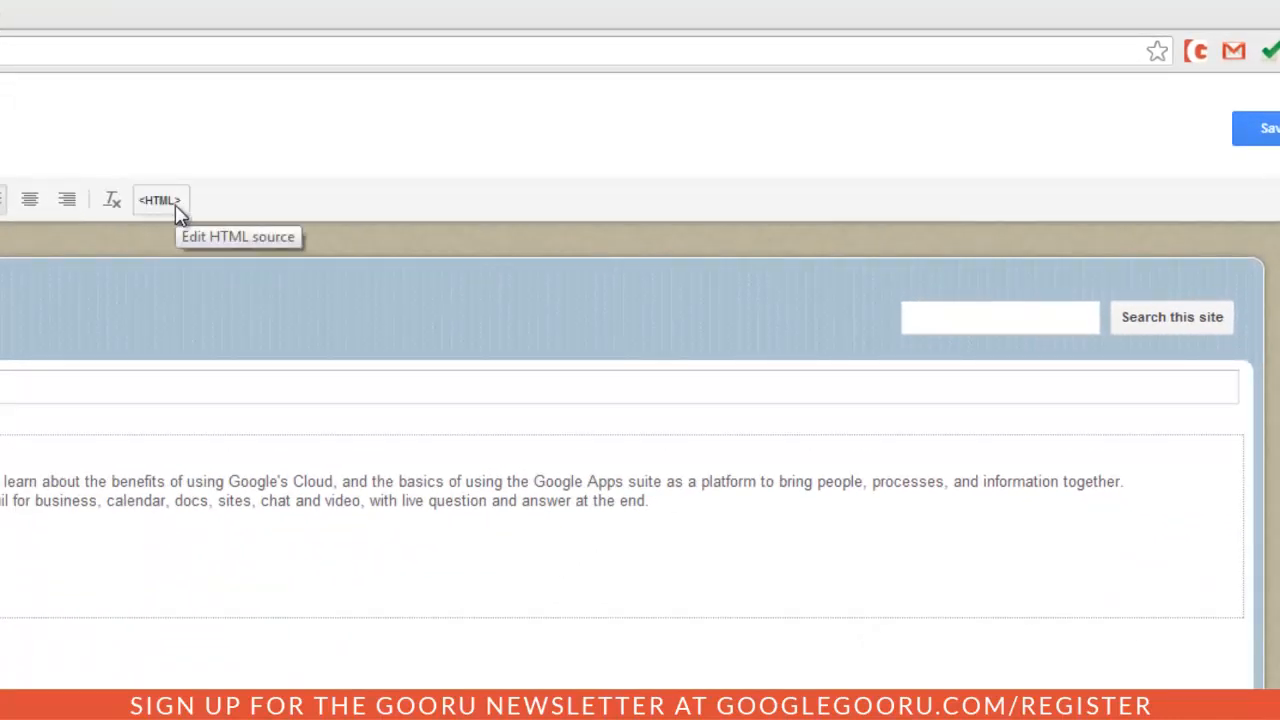
Paste the calendar button code below the webinar description in the page HTML and update it
left_click(160, 200)
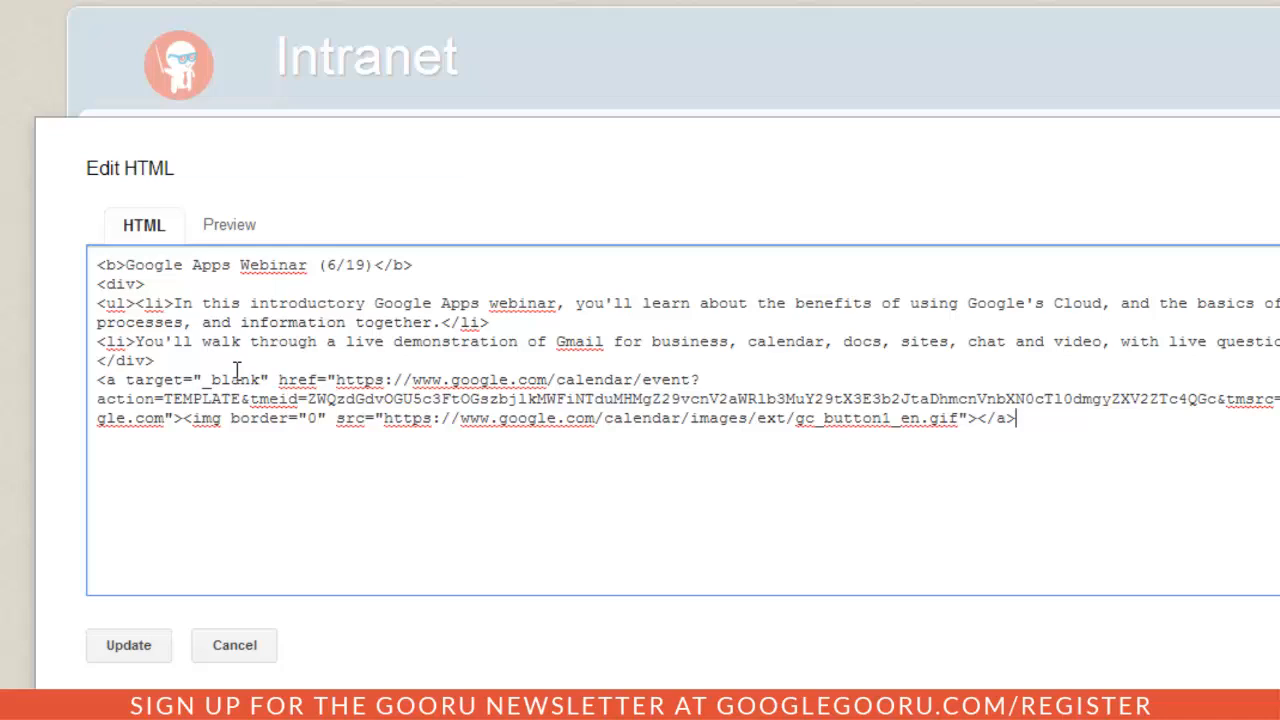
left_click(128, 644)
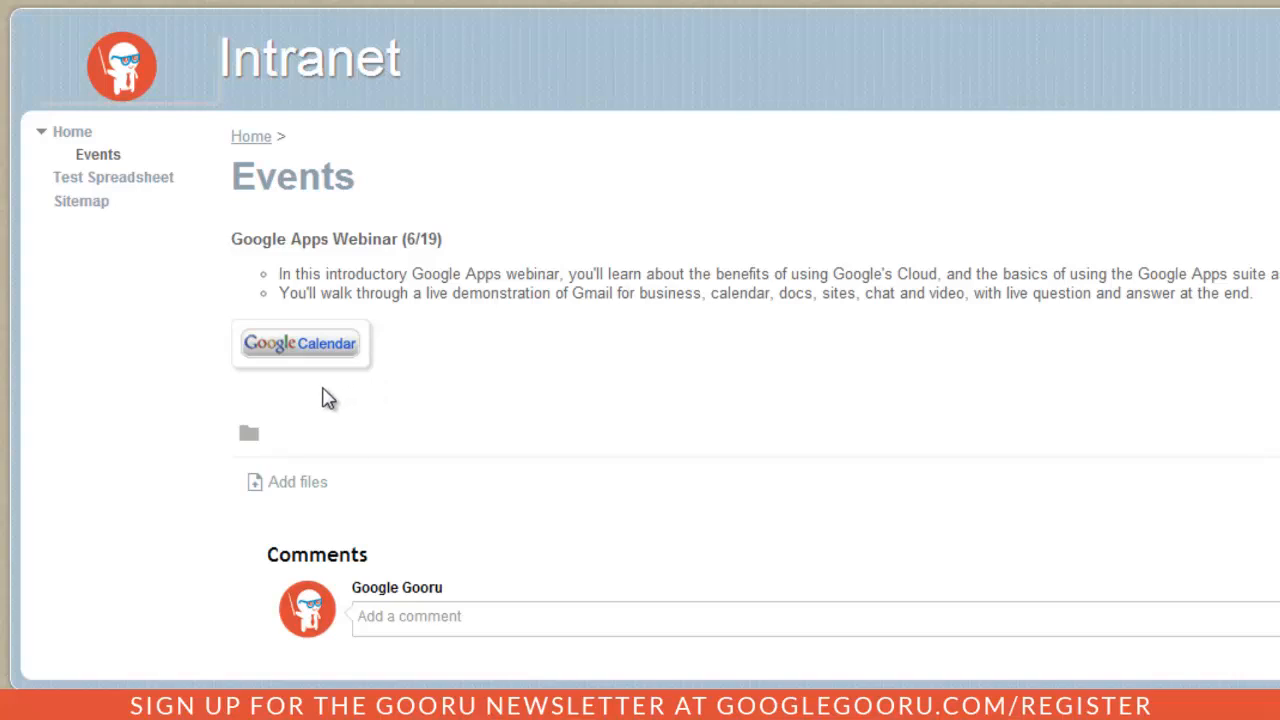
mouse_move(416, 390)
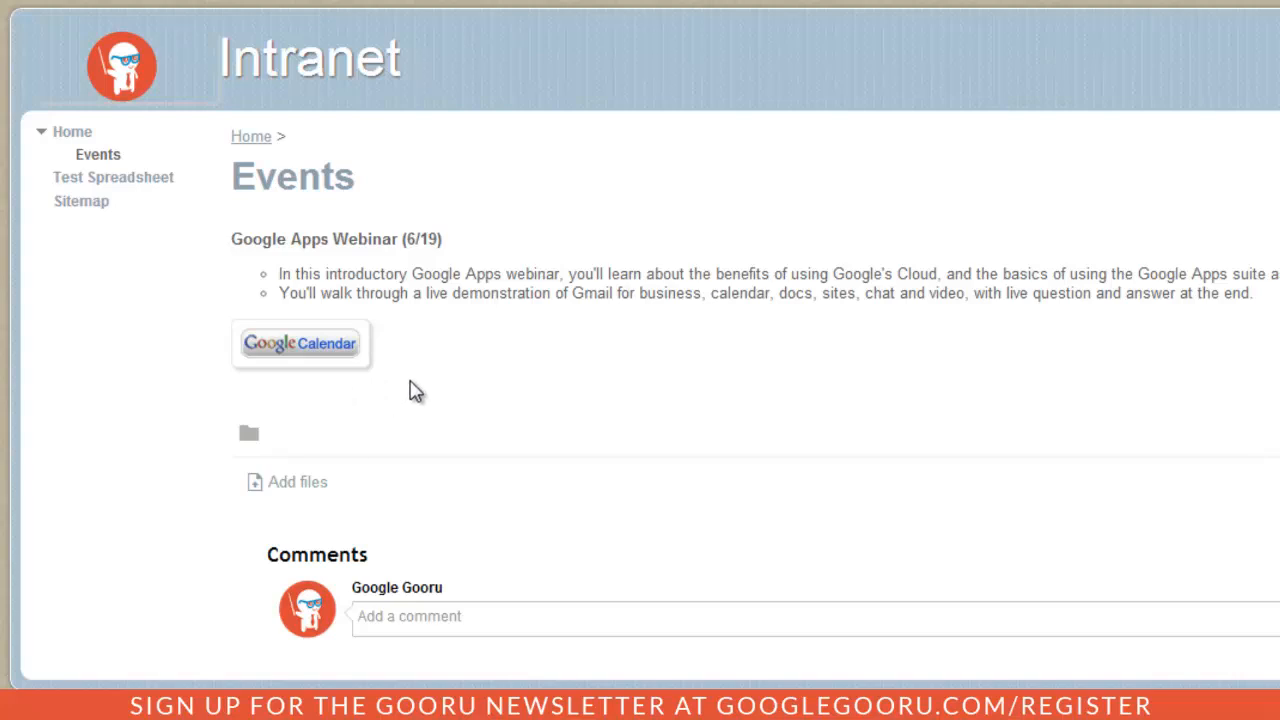
Test the new Google Calendar button beneath the webinar description
left_click(300, 344)
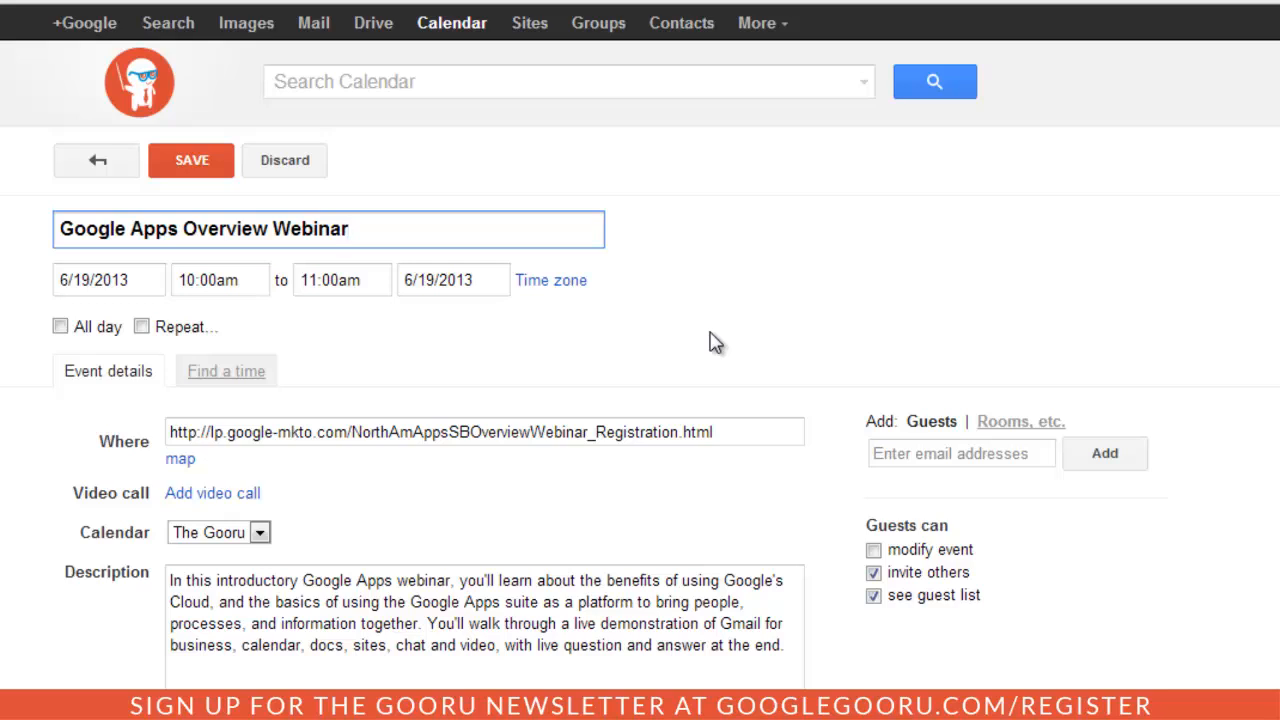
left_click(348, 228)
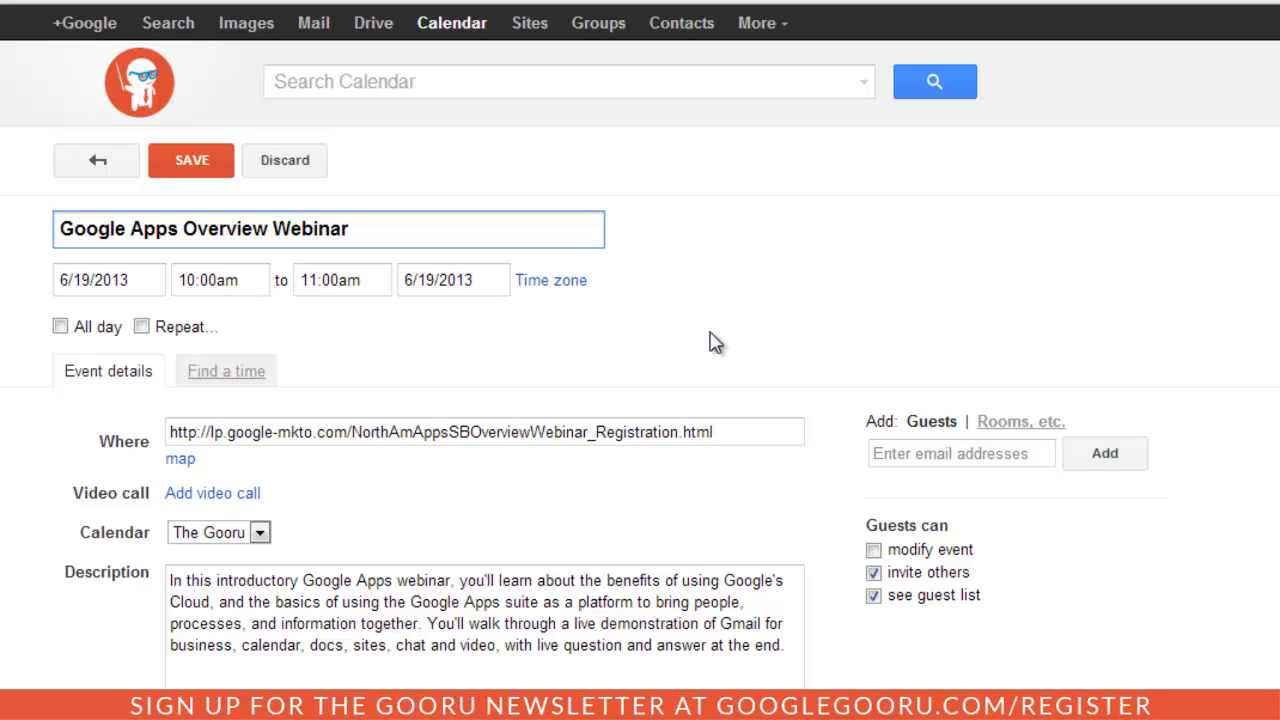
left_click(348, 228)
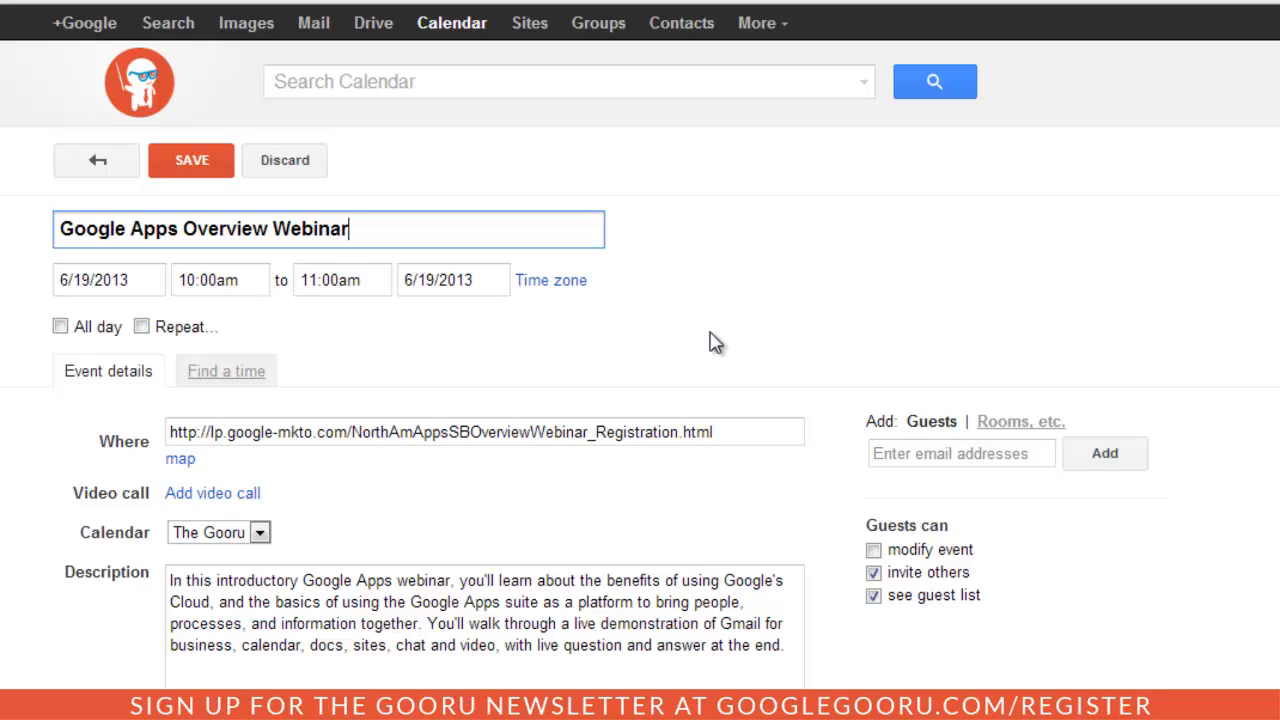